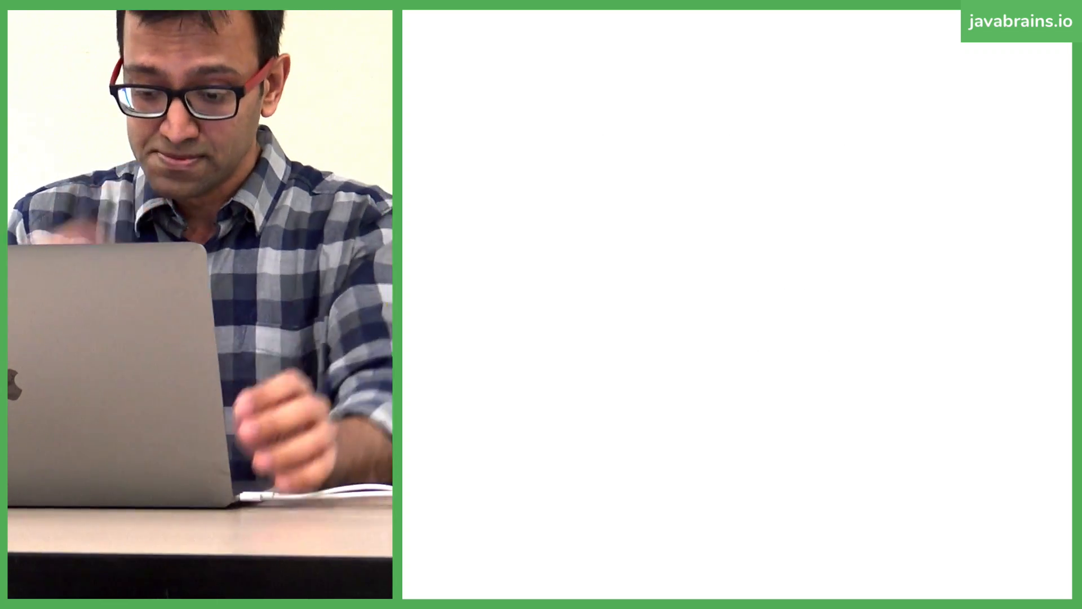
type("my movie catalog.r")
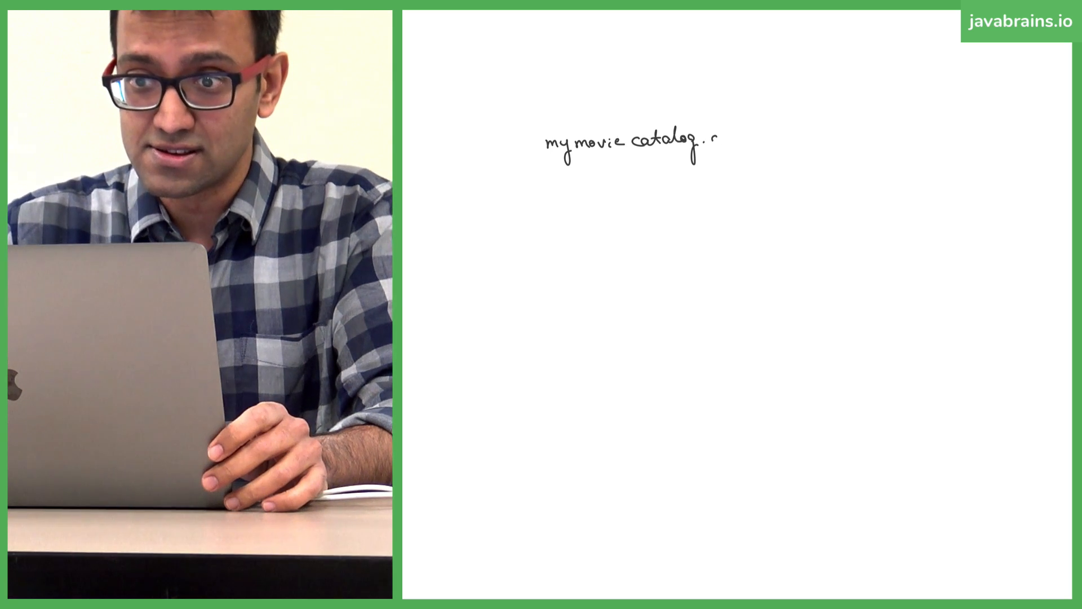